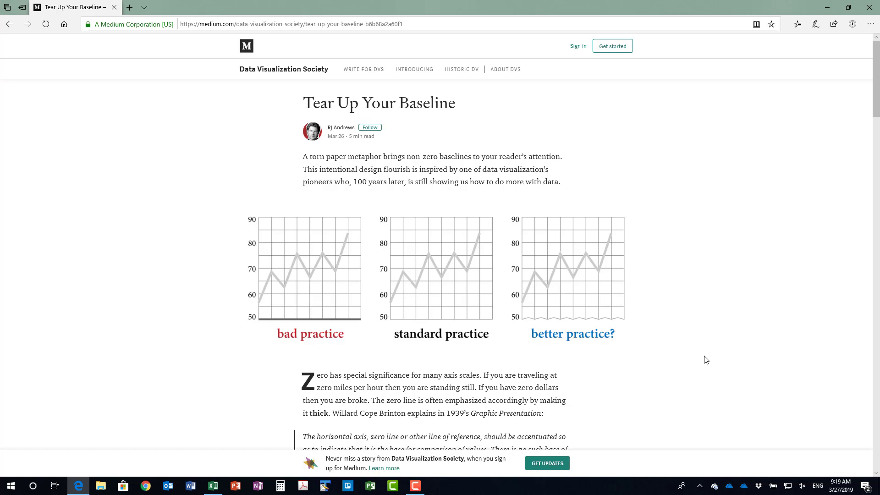
mouse_move(686, 306)
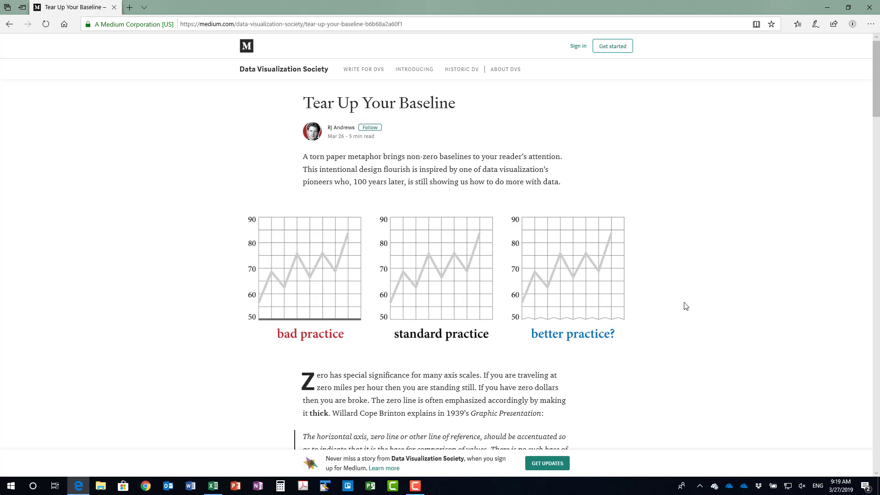
mouse_move(687, 321)
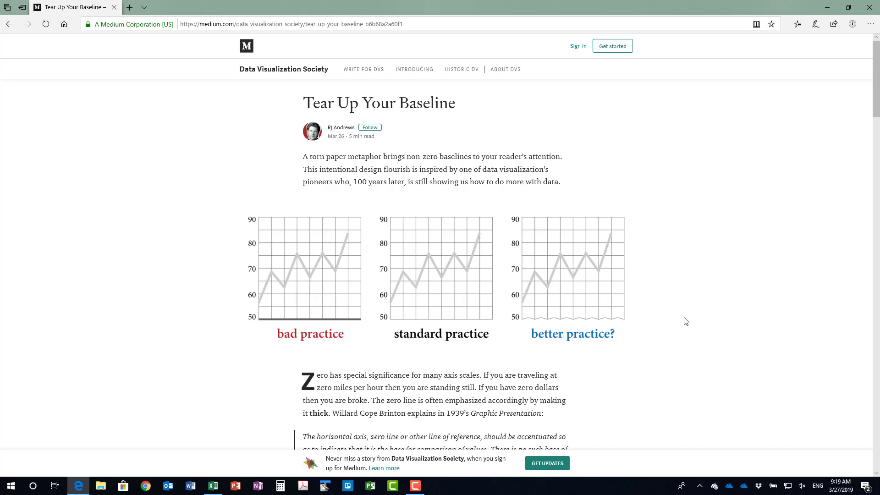
mouse_move(648, 293)
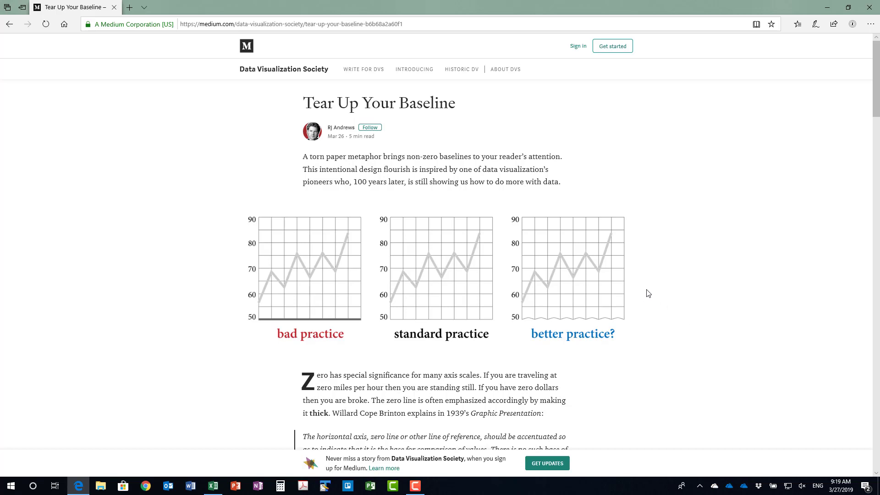
mouse_move(671, 349)
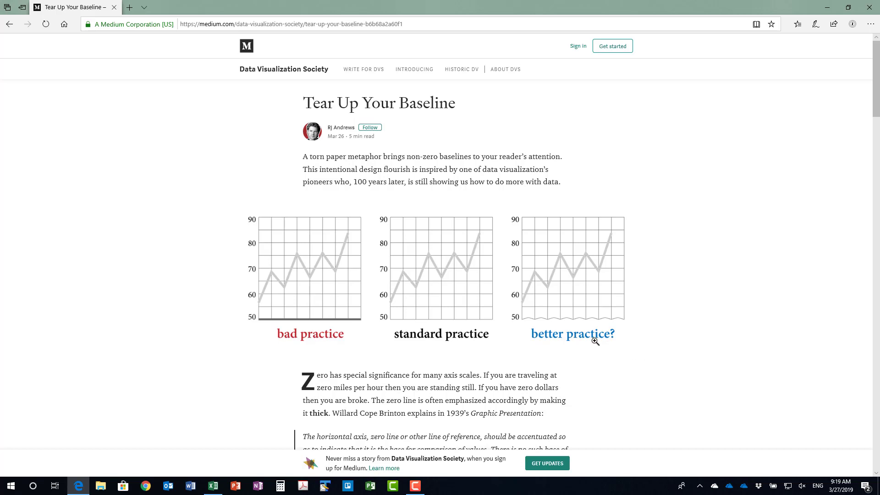
mouse_move(574, 388)
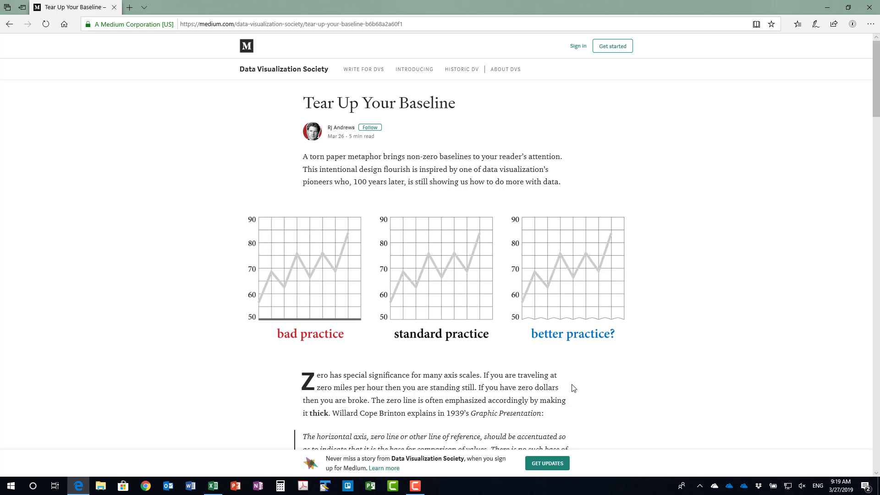
mouse_move(551, 321)
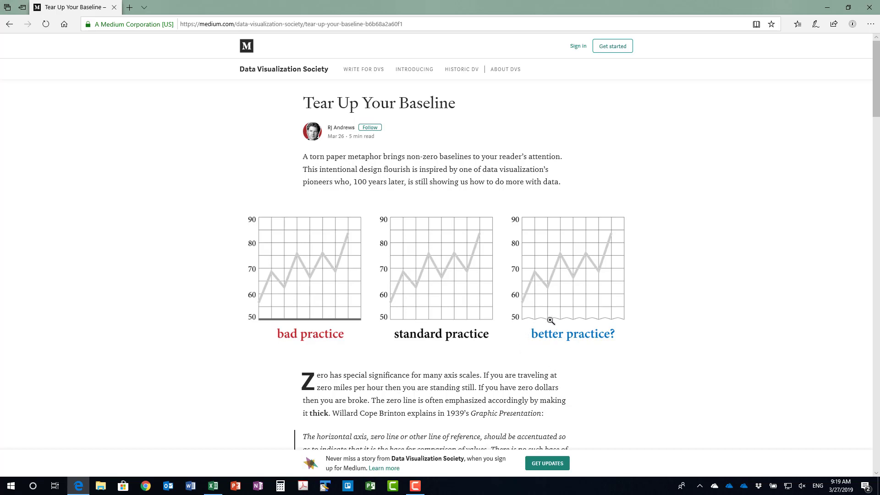
mouse_move(651, 343)
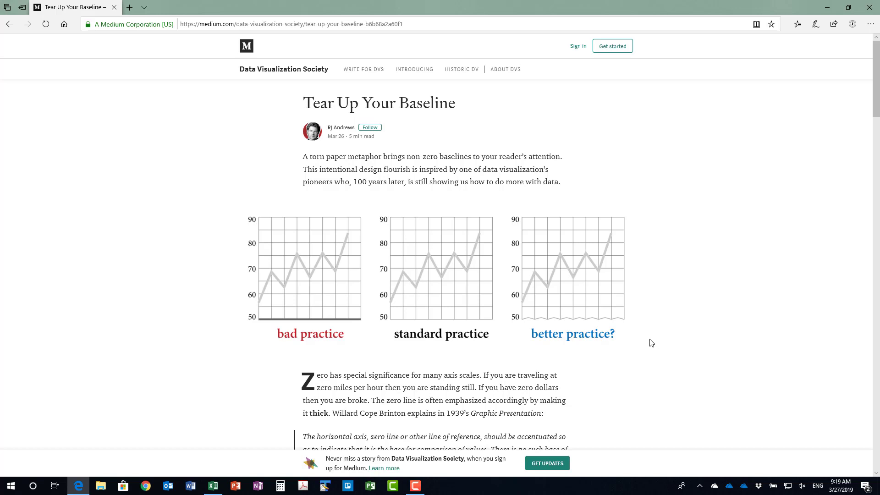
mouse_move(648, 344)
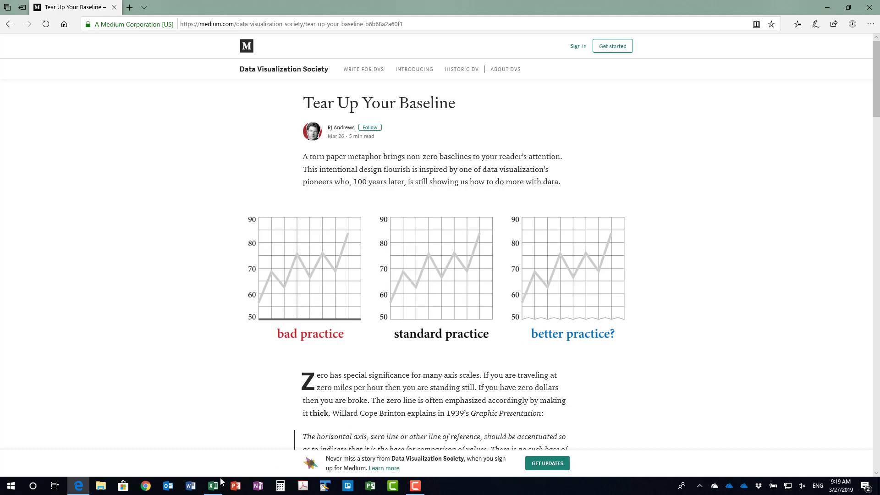
Bring the baseline-charts workbook to the front, showing the Zero baseline columns chart.
left_click(212, 486)
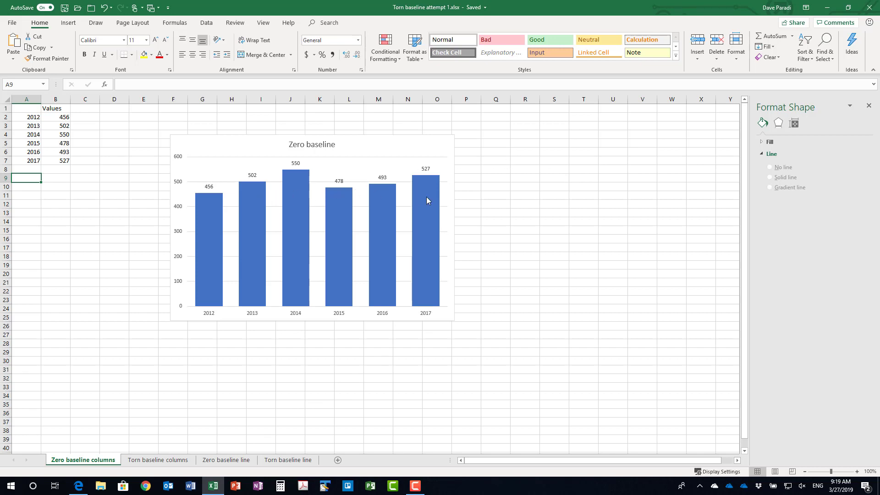
mouse_move(498, 223)
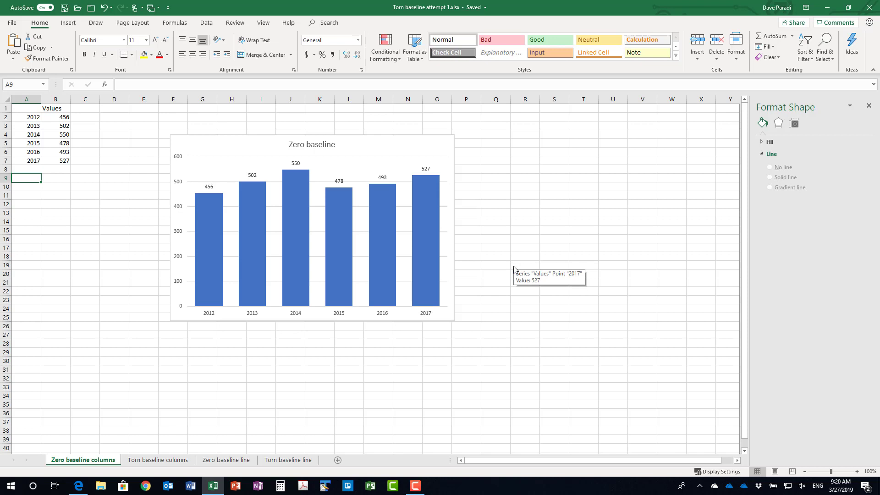
mouse_move(172, 447)
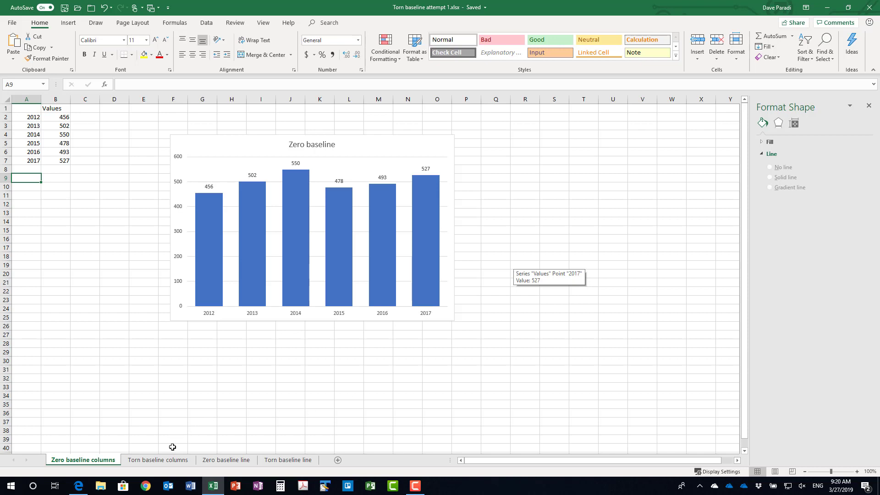
View the Torn baseline columns sheet with its 375-baseline chart deselected.
left_click(158, 460)
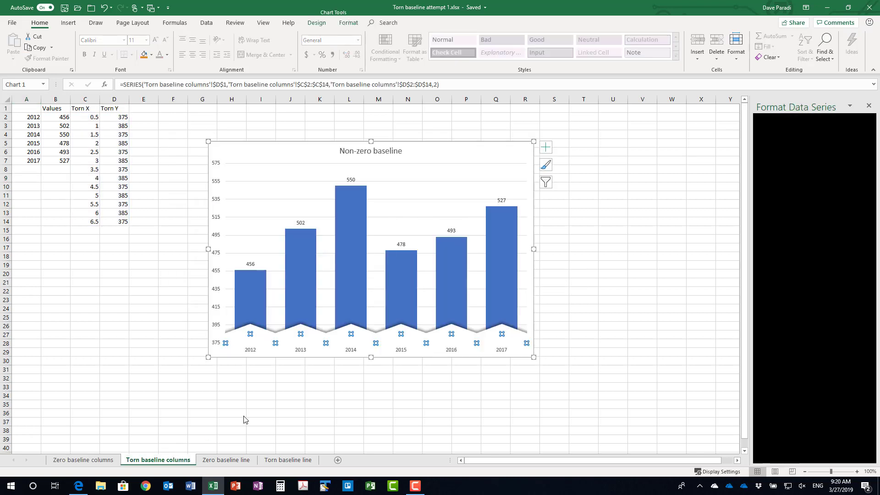
left_click(202, 343)
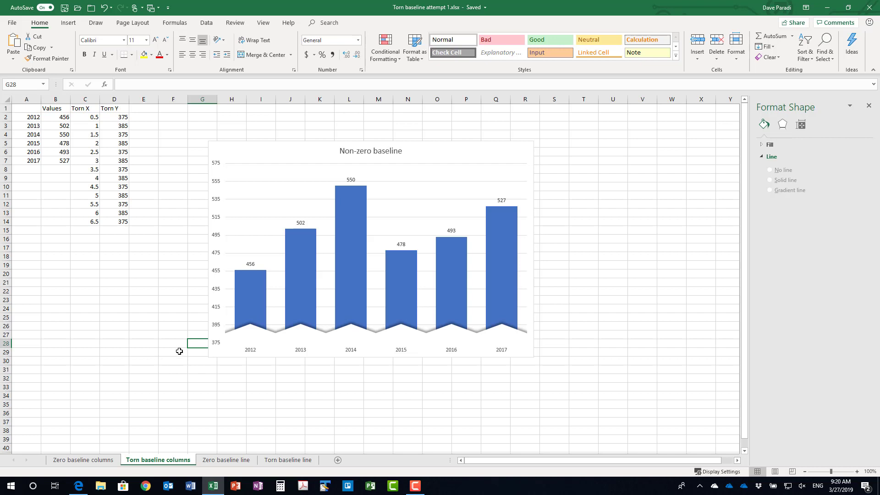
mouse_move(162, 339)
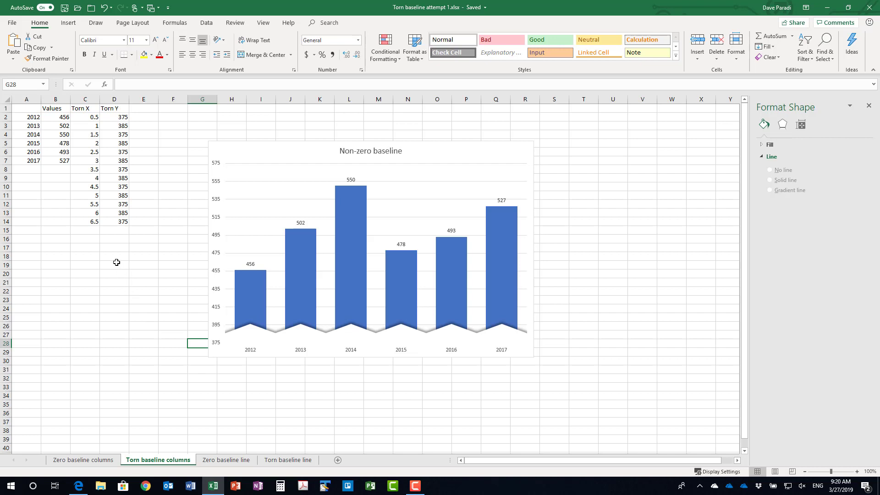
mouse_move(63, 178)
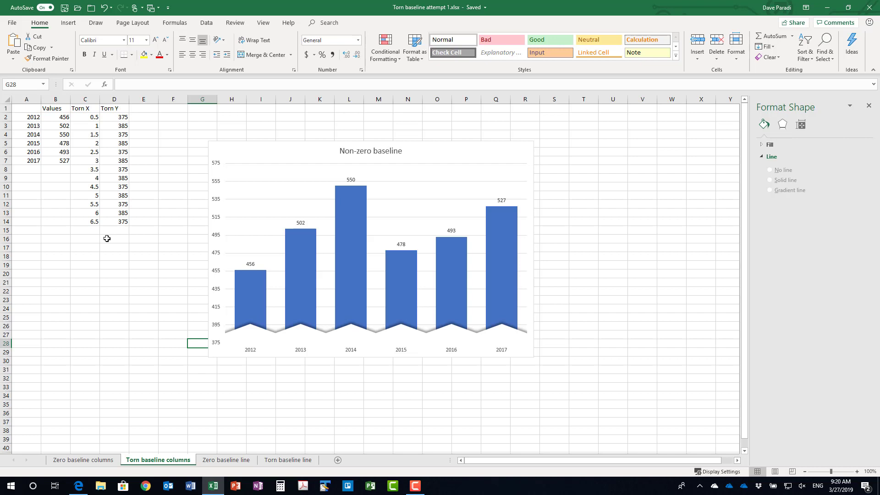
mouse_move(86, 133)
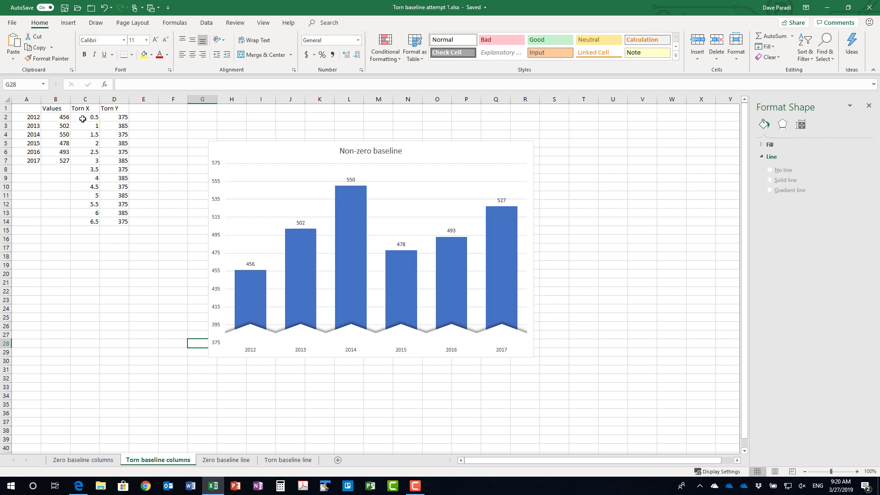
mouse_move(91, 243)
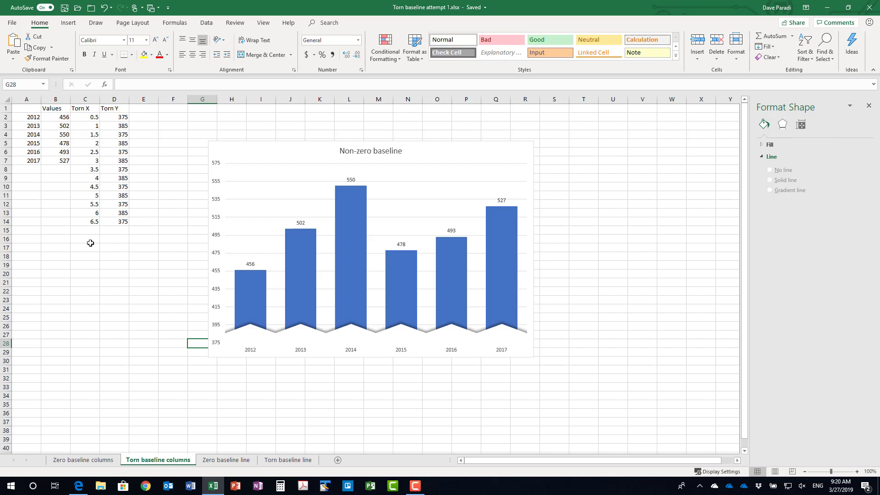
mouse_move(241, 343)
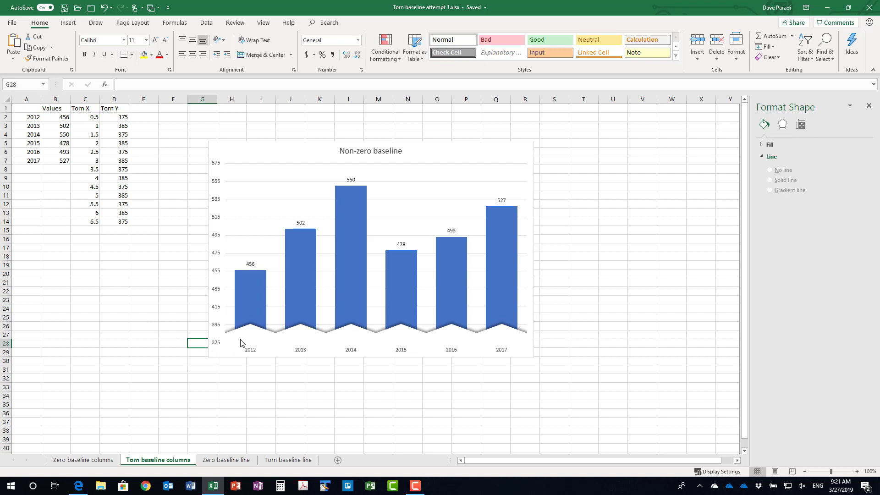
mouse_move(250, 327)
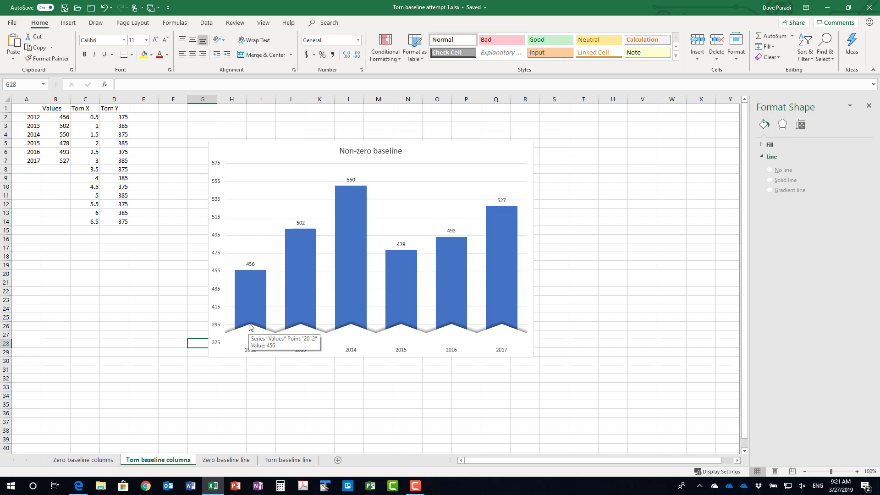
mouse_move(238, 335)
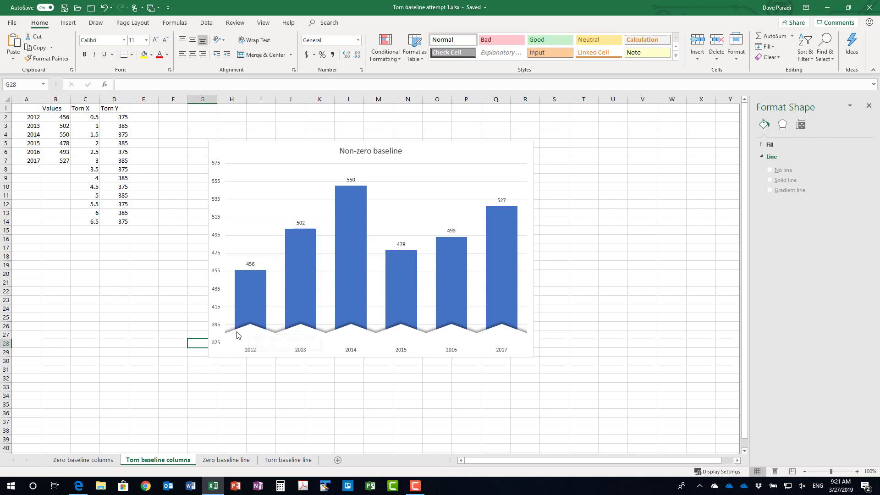
mouse_move(280, 320)
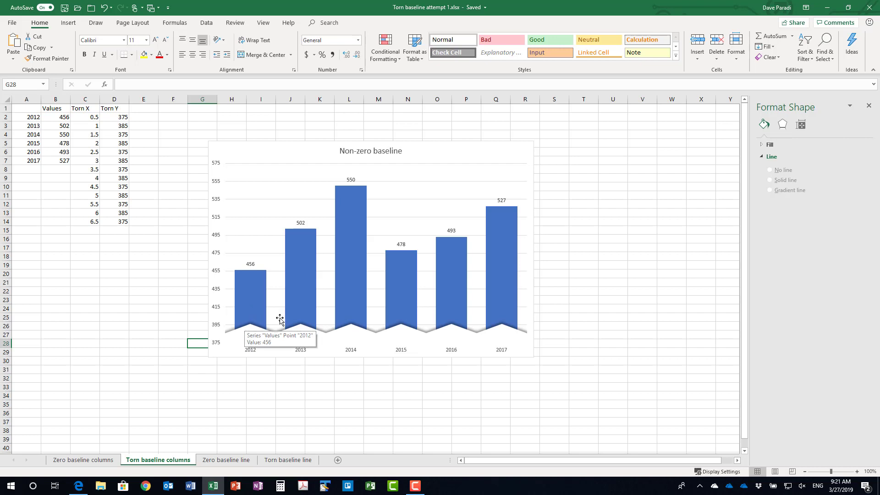
mouse_move(300, 328)
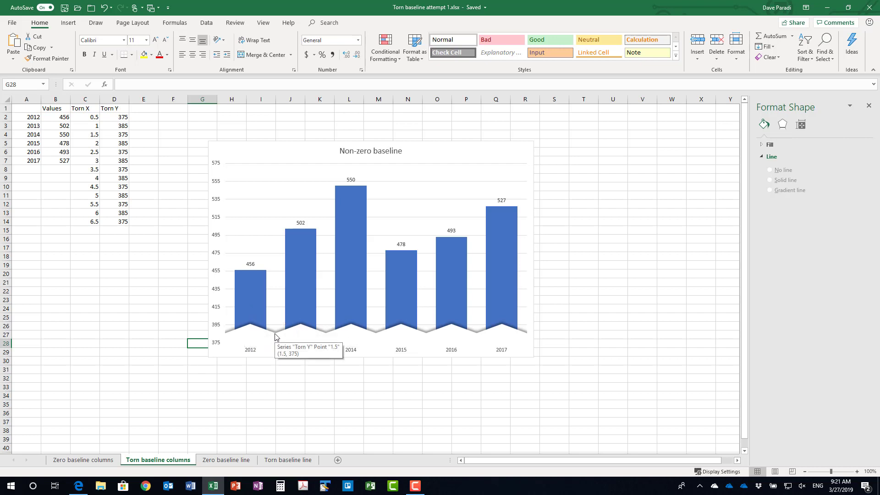
mouse_move(227, 347)
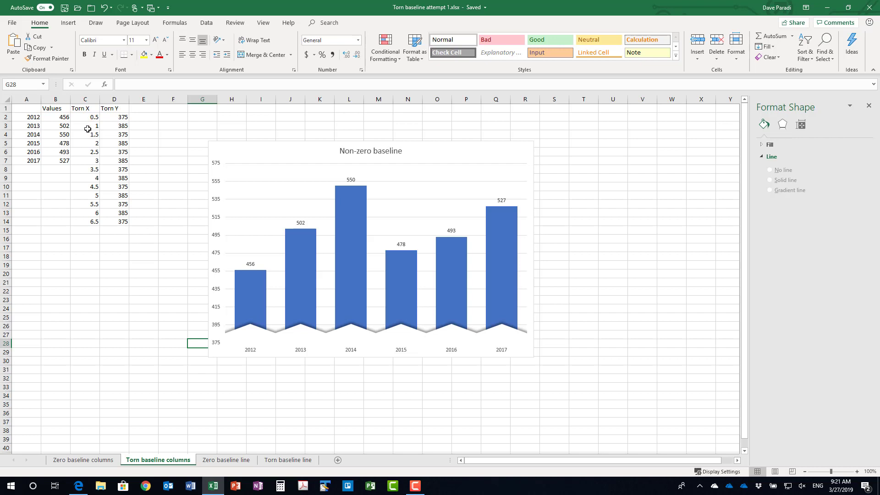
mouse_move(129, 120)
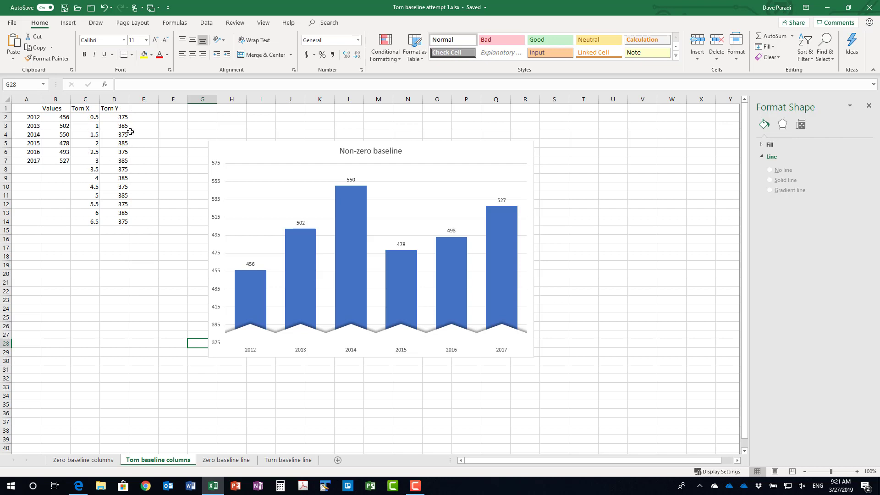
mouse_move(117, 264)
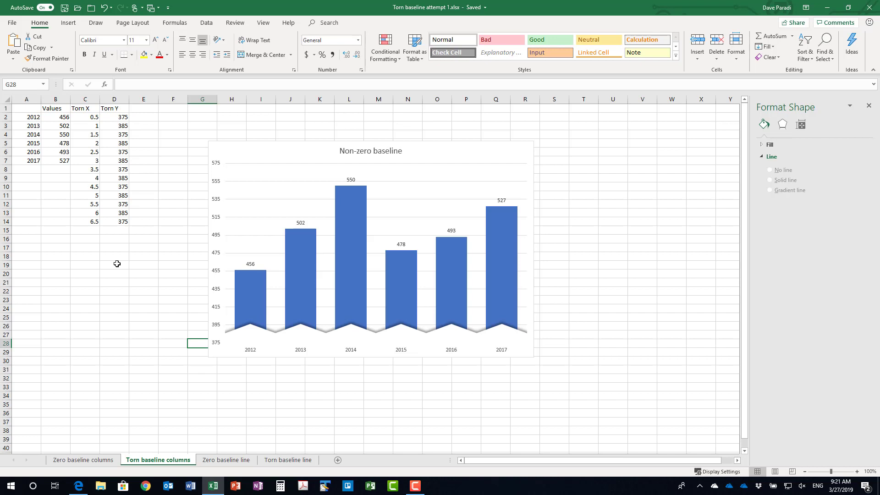
mouse_move(140, 267)
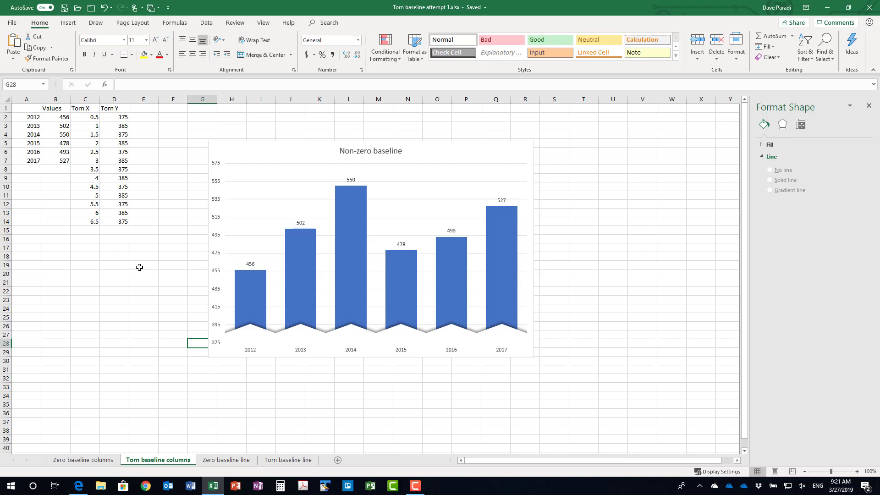
mouse_move(215, 239)
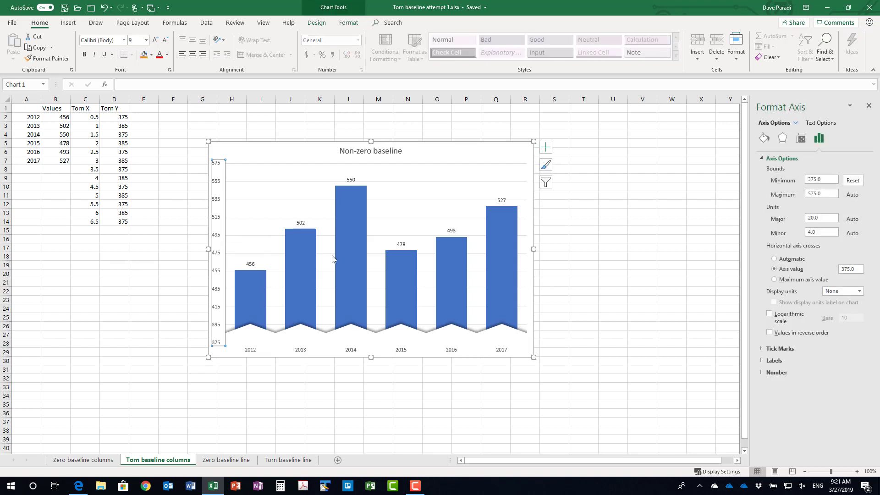
mouse_move(653, 243)
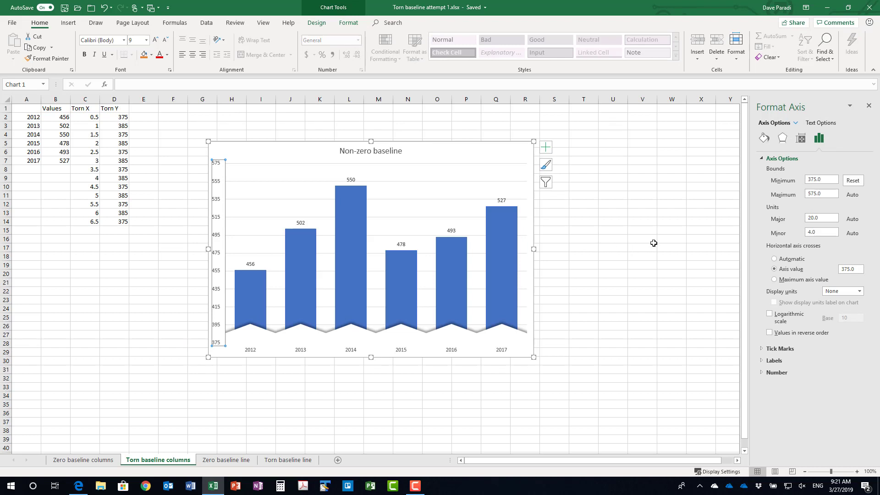
mouse_move(762, 277)
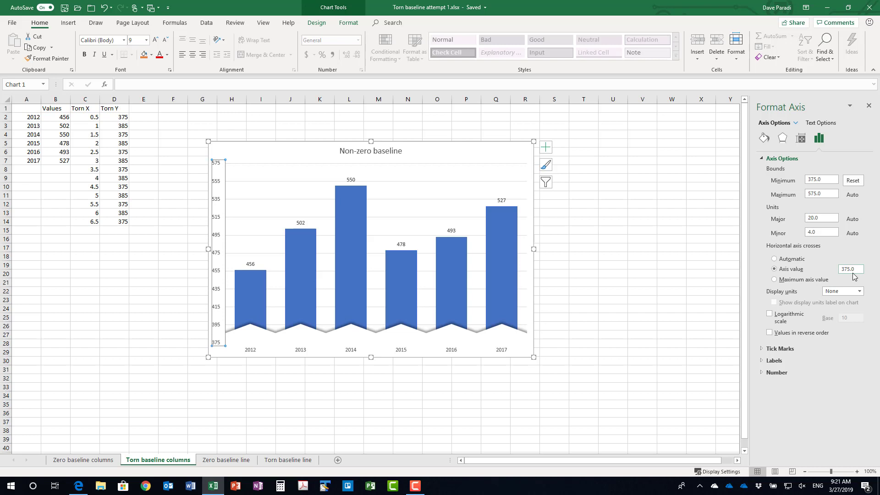
mouse_move(780, 189)
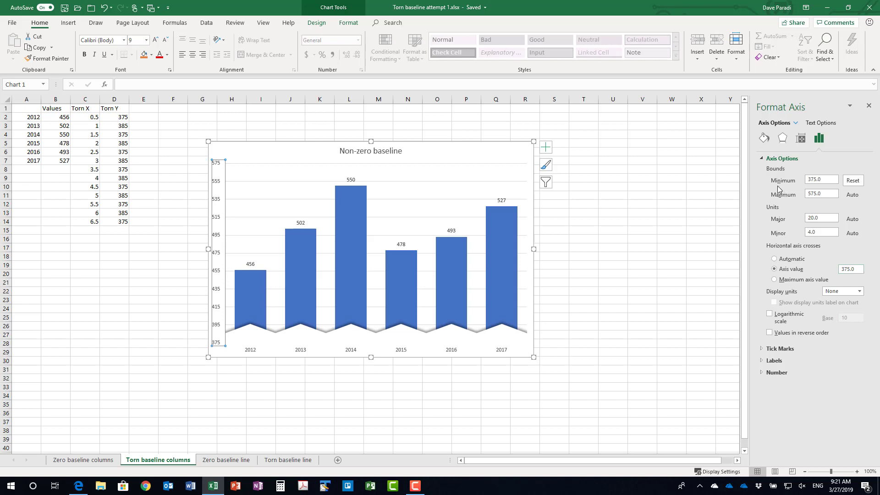
mouse_move(779, 188)
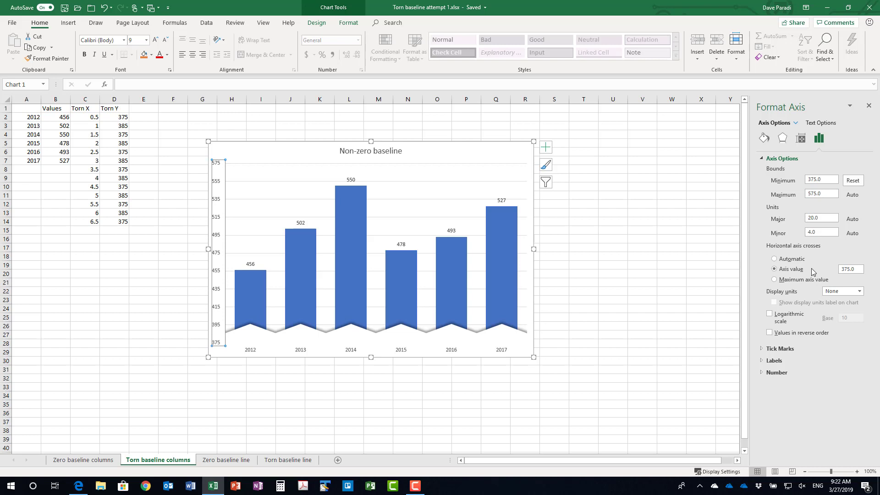
mouse_move(395, 339)
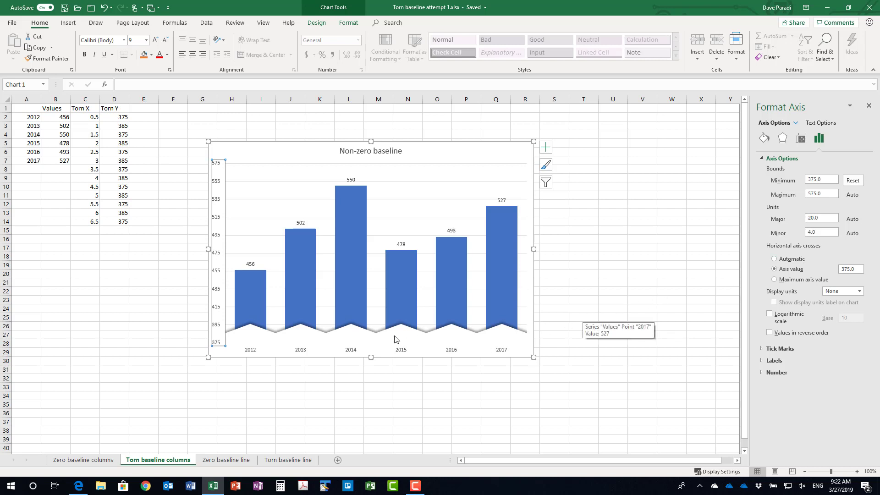
Check that the zigzag Torn Y series is a Scatter with Straight Lines.
left_click(250, 328)
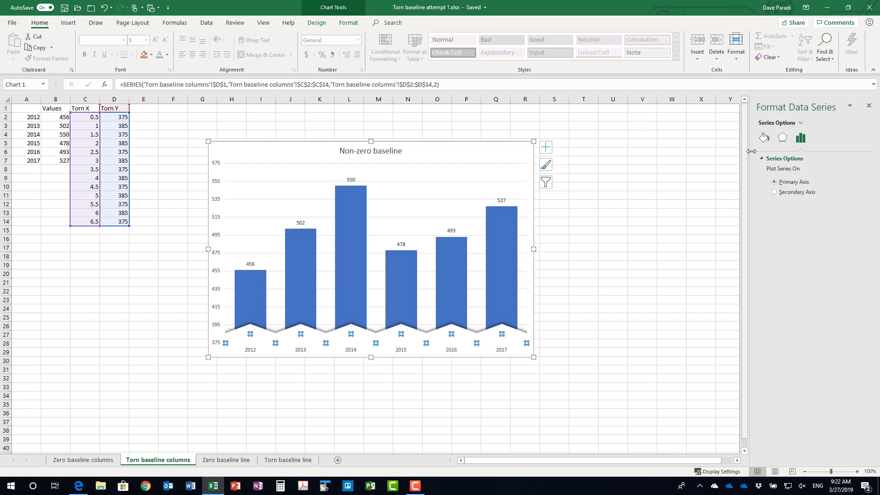
mouse_move(763, 138)
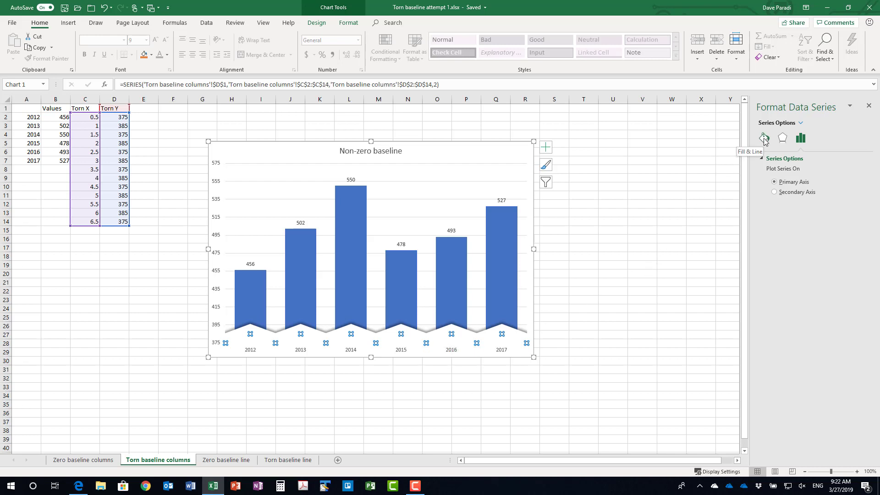
mouse_move(503, 333)
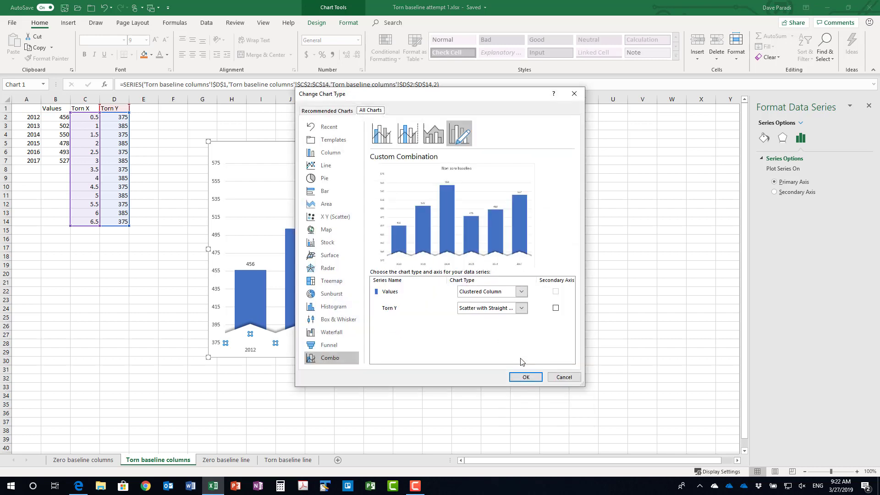
mouse_move(438, 322)
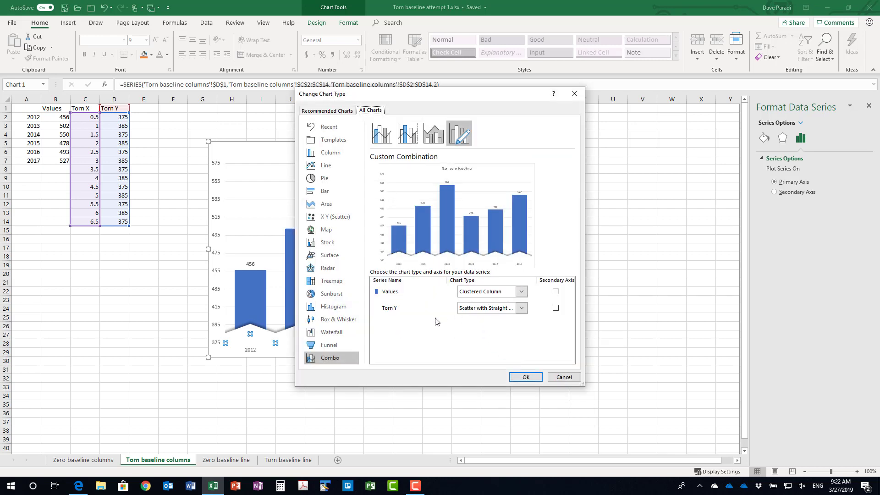
mouse_move(520, 312)
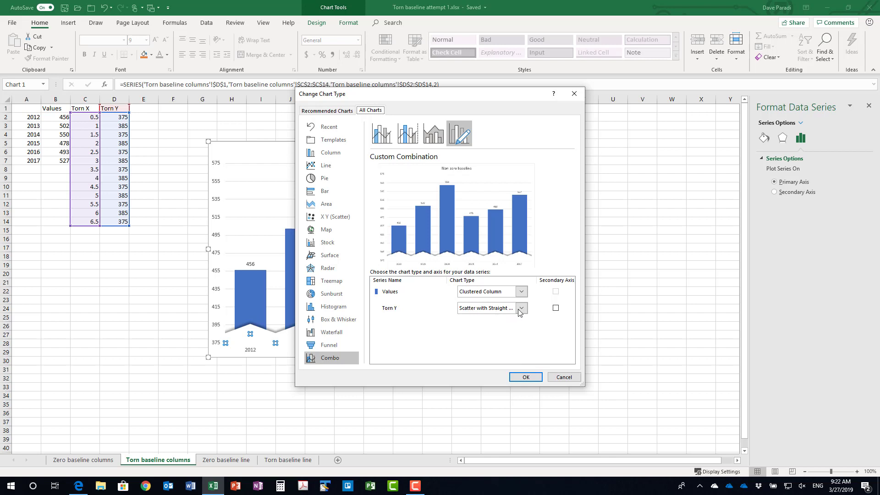
left_click(521, 308)
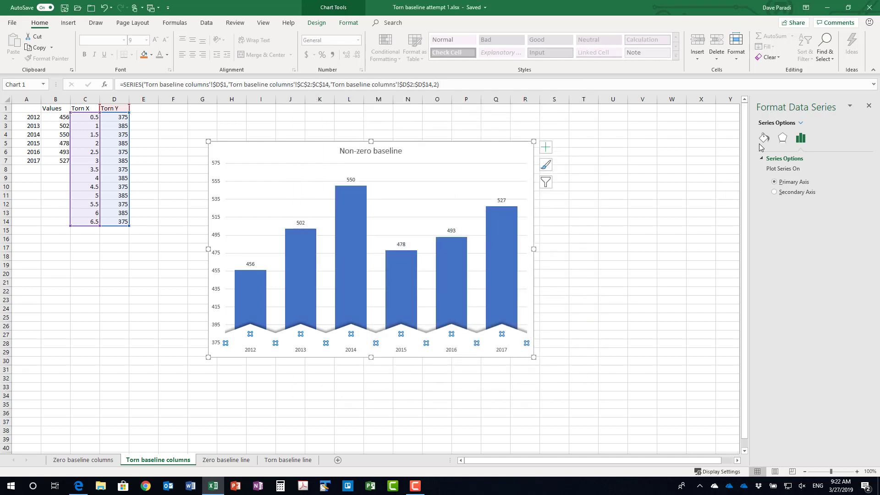
Review the Torn Y line: solid, 30 pt, square cap, miter join.
left_click(763, 137)
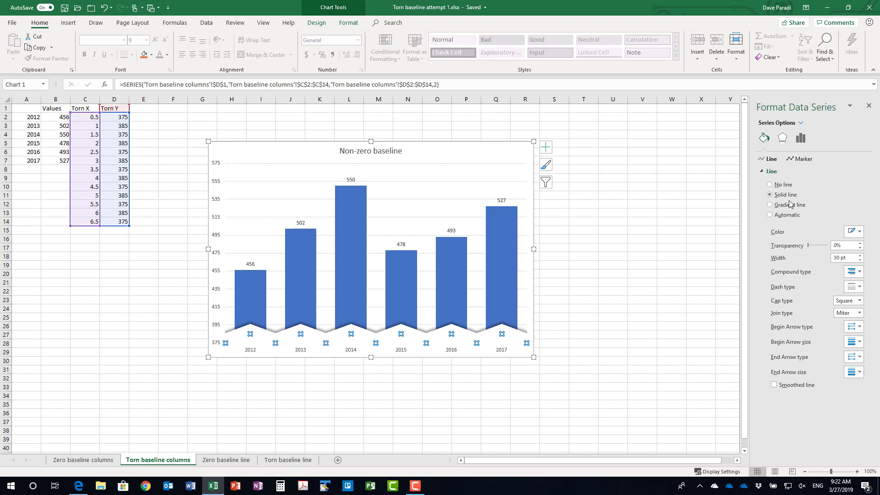
mouse_move(852, 231)
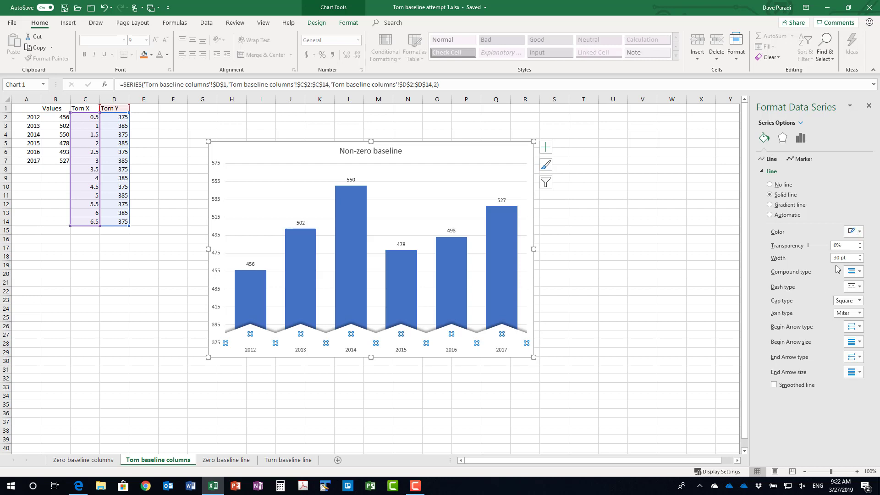
mouse_move(830, 268)
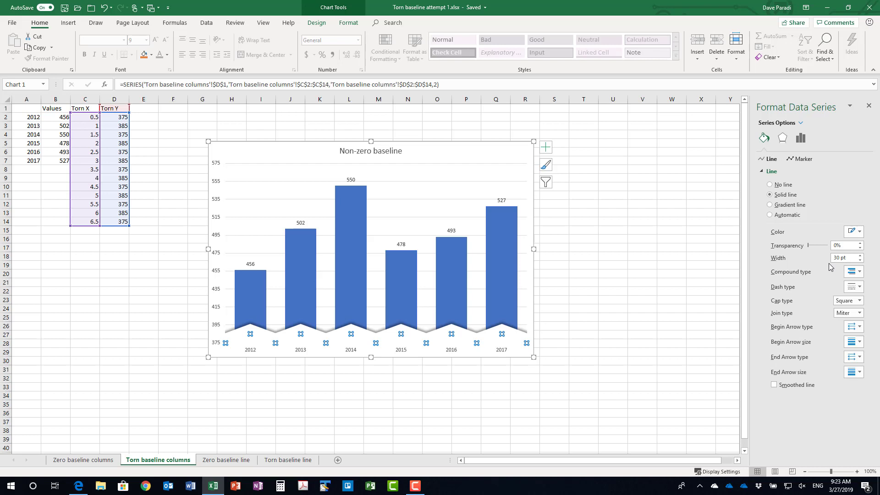
mouse_move(821, 313)
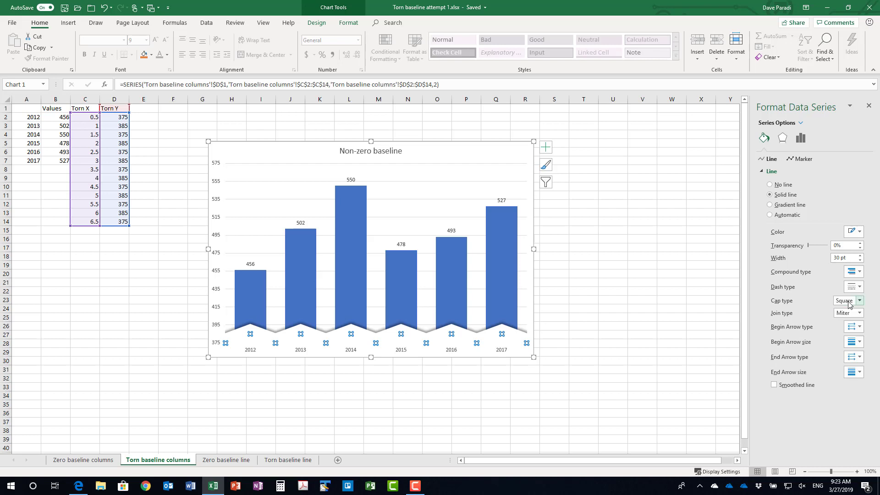
mouse_move(810, 319)
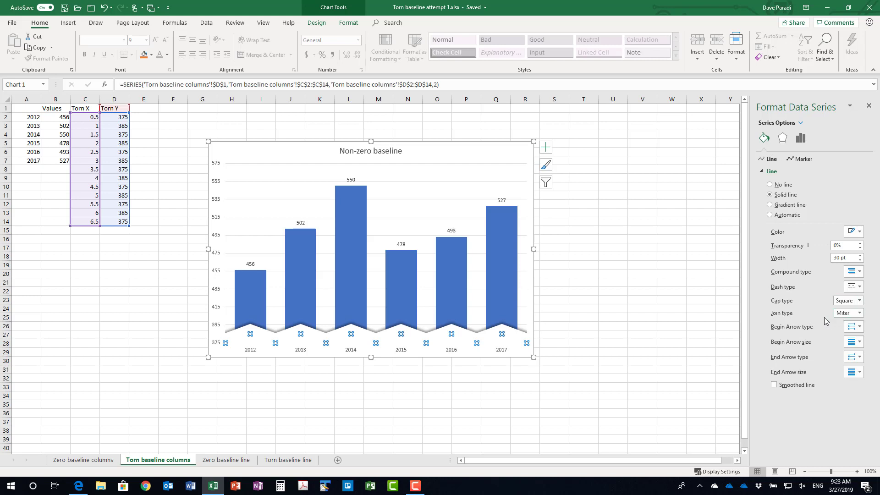
mouse_move(823, 320)
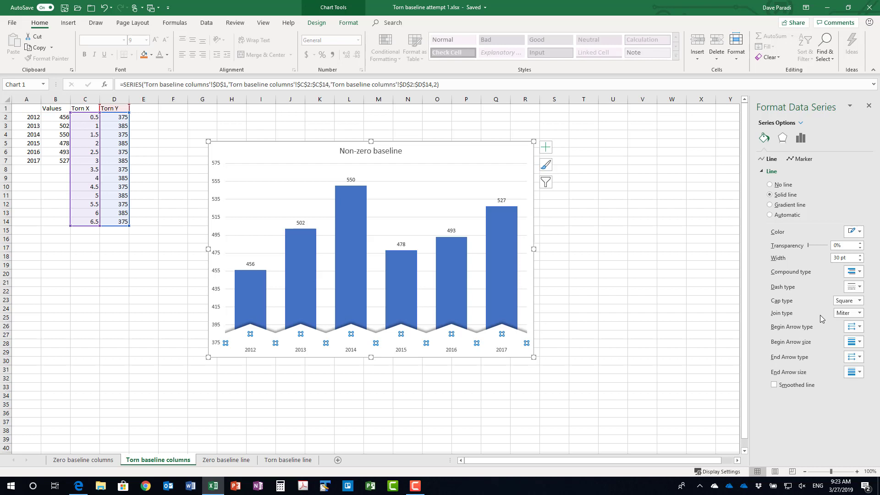
mouse_move(807, 311)
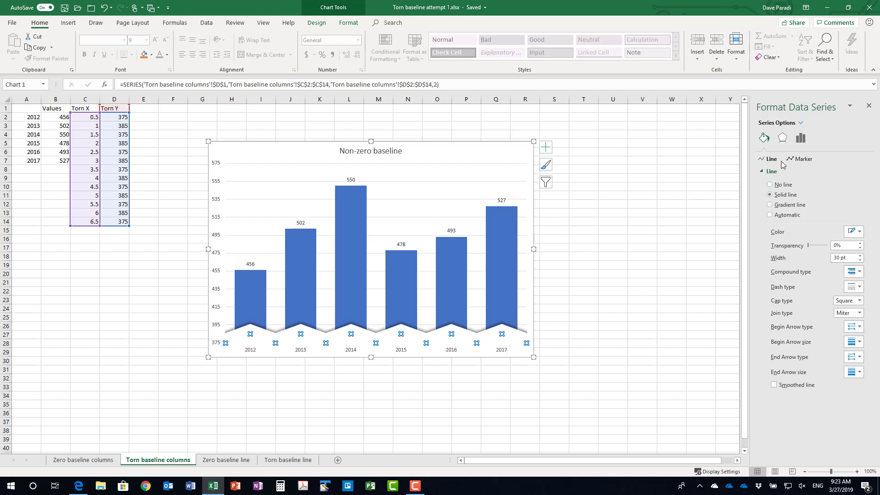
Review the Torn Y Offset: Top shadow: 60% transparency, 4 pt blur, 270°, 3 pt.
left_click(781, 137)
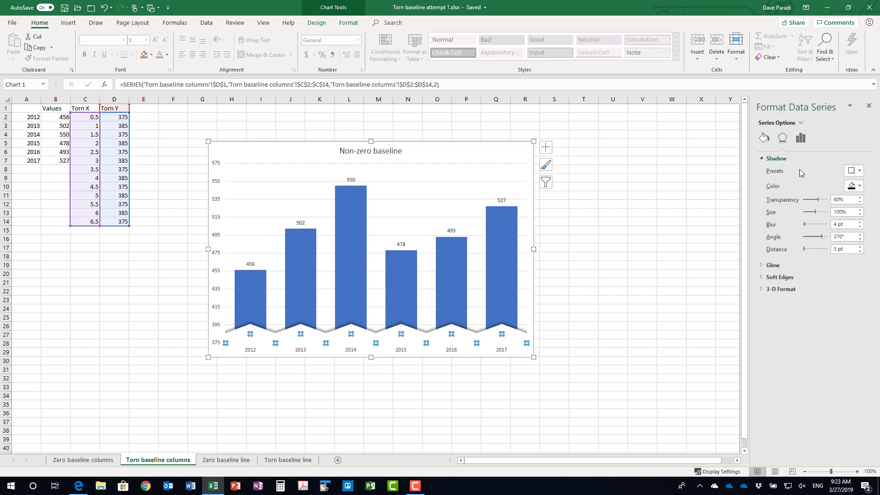
mouse_move(802, 176)
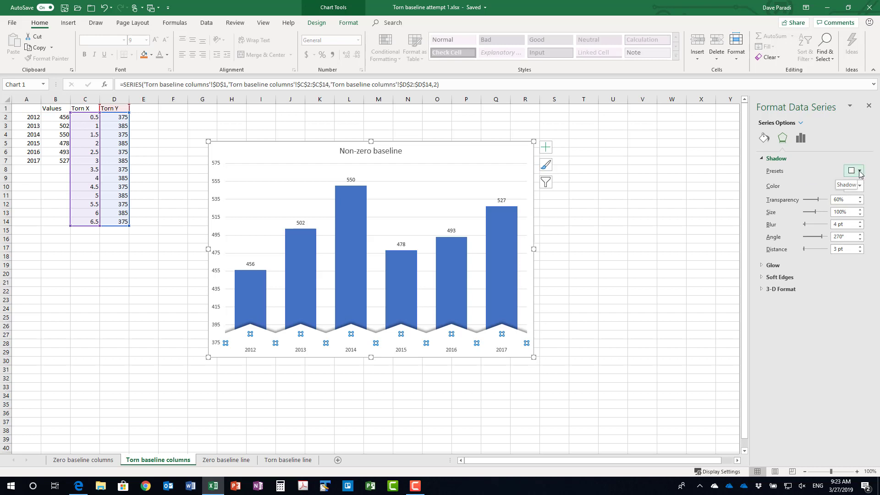
left_click(852, 171)
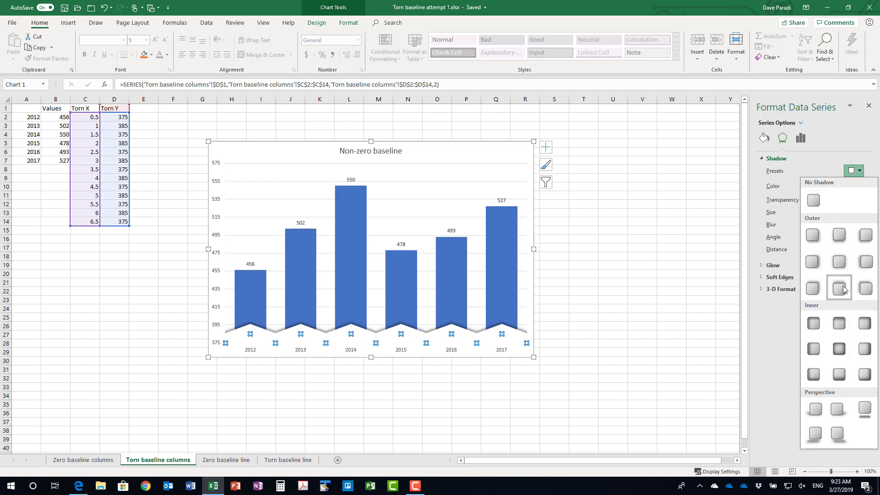
mouse_move(839, 287)
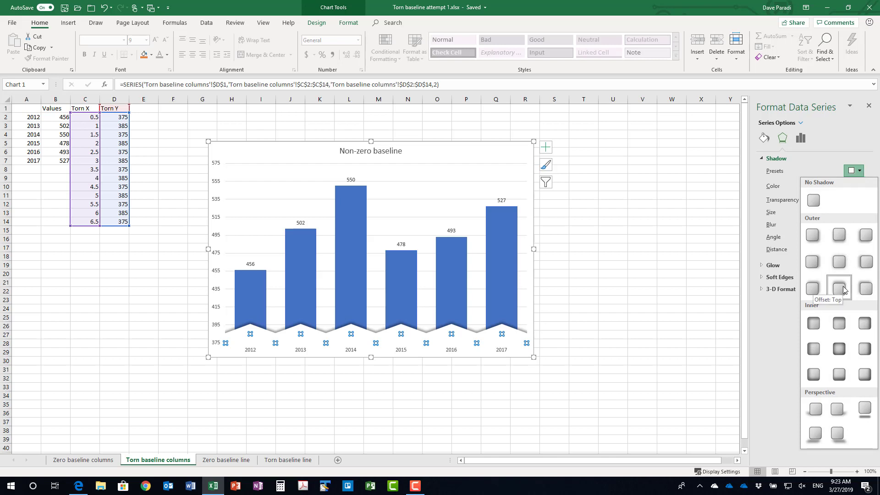
mouse_move(844, 291)
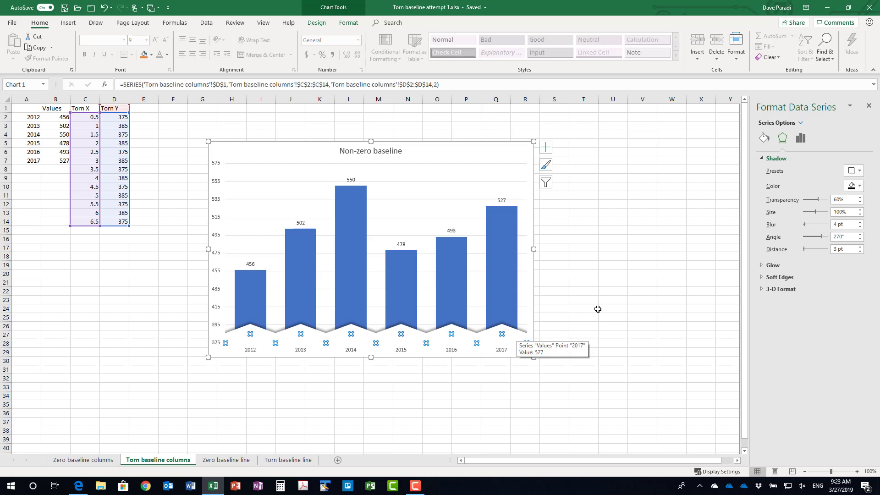
Deselect the chart to view columns on the white torn edge above 375.
left_click(584, 309)
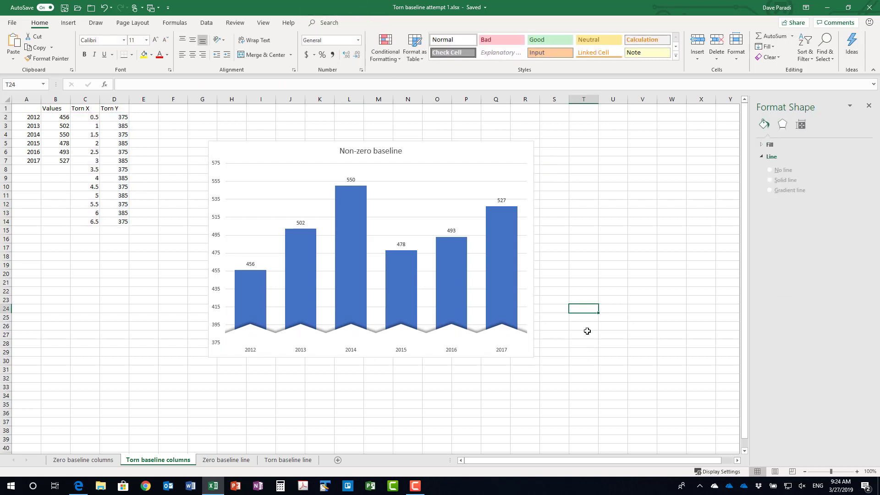
mouse_move(561, 373)
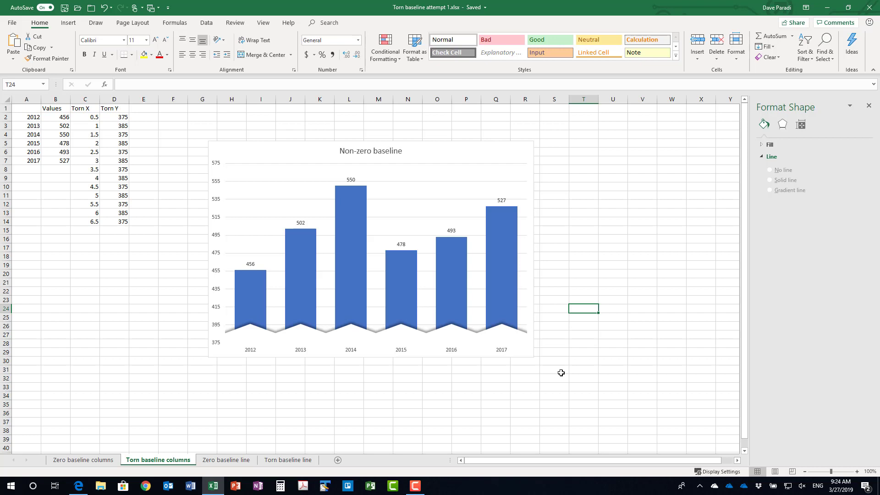
mouse_move(457, 396)
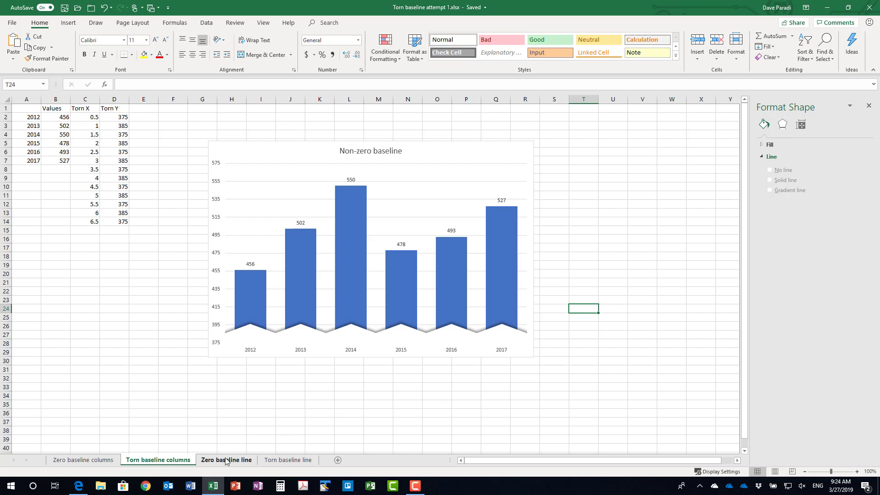
View the Zero baseline line sheet, then the Torn baseline line sheet.
left_click(226, 459)
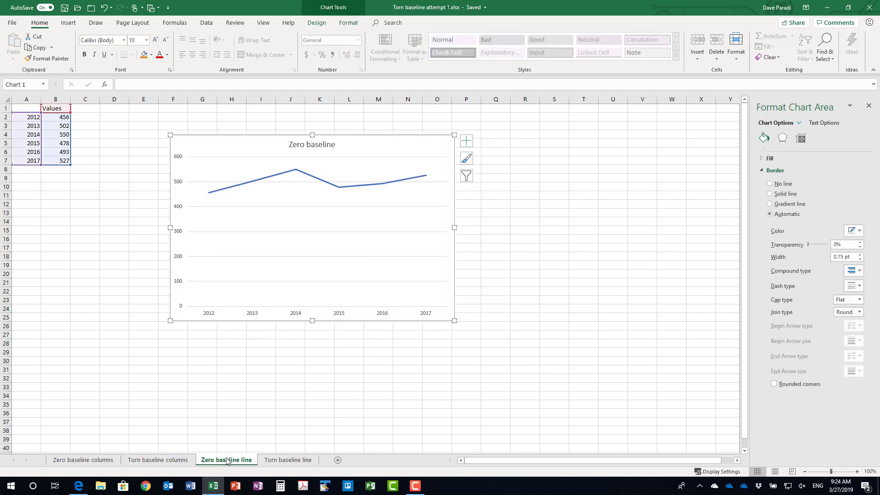
mouse_move(288, 447)
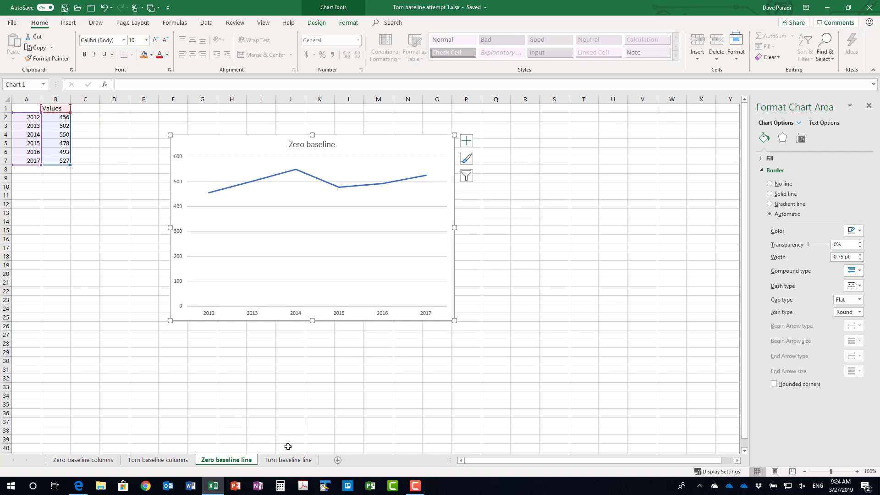
left_click(288, 460)
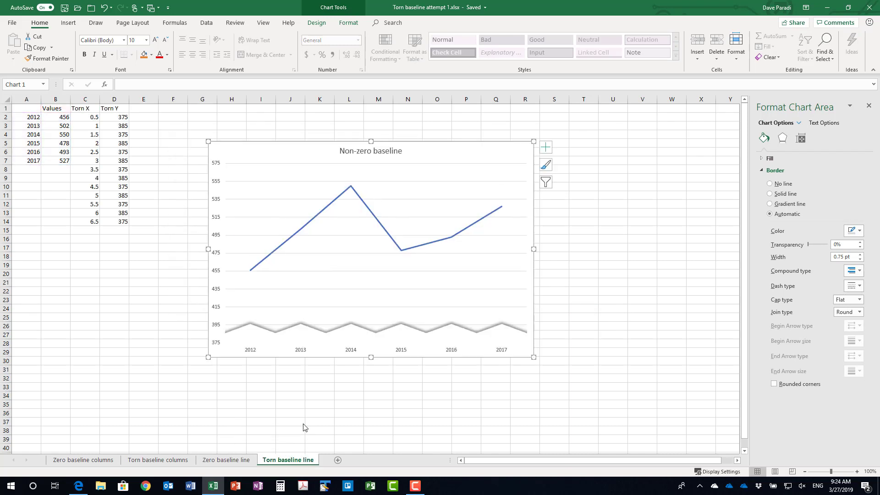
mouse_move(401, 394)
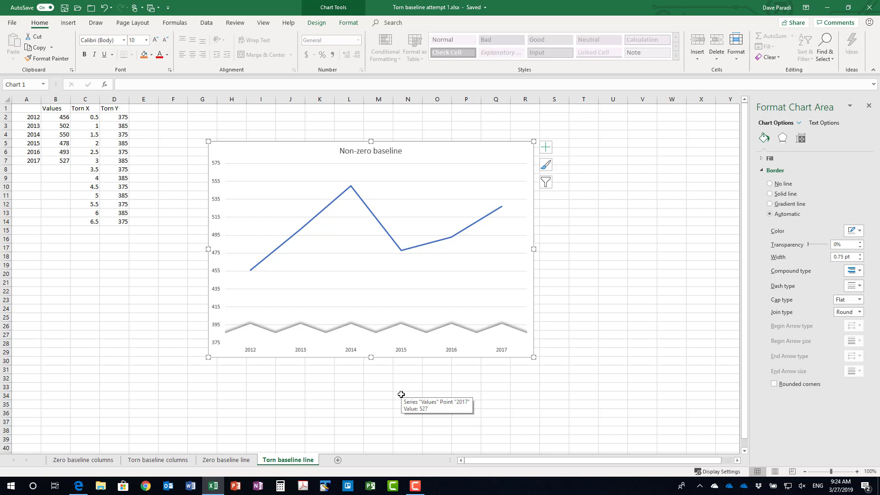
mouse_move(380, 395)
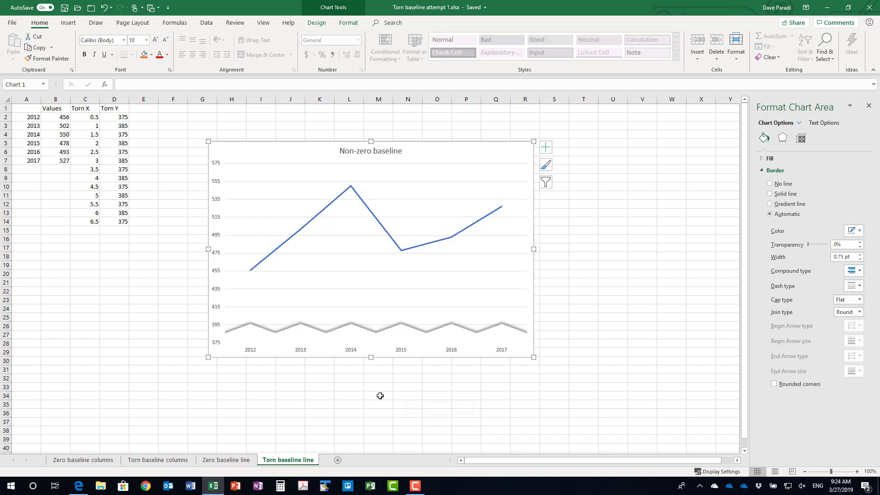